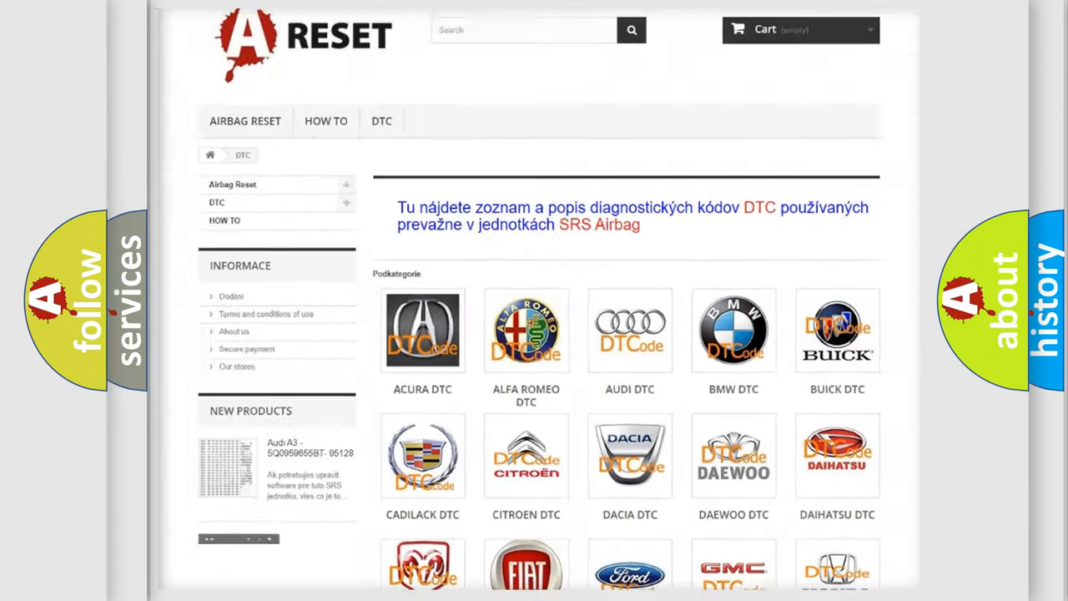
Step: Scroll the AirBag Reset brand grid and open the CHRYSLER DTC code list
{"action": "scroll", "scroll_direction": "down", "scroll_amount": 3}
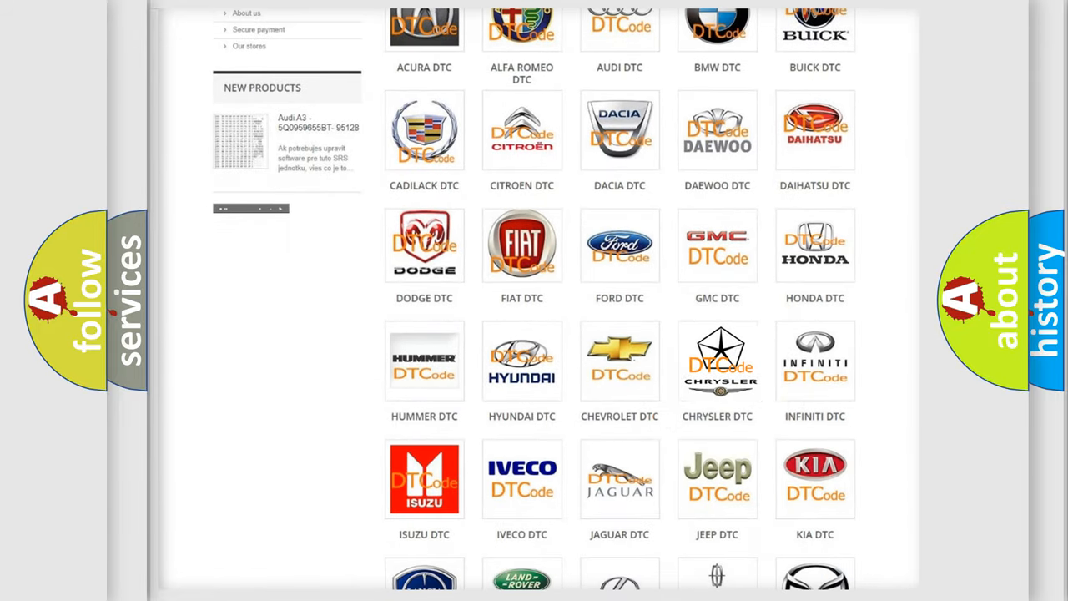
{"action": "left_click", "coordinate": [717, 361]}
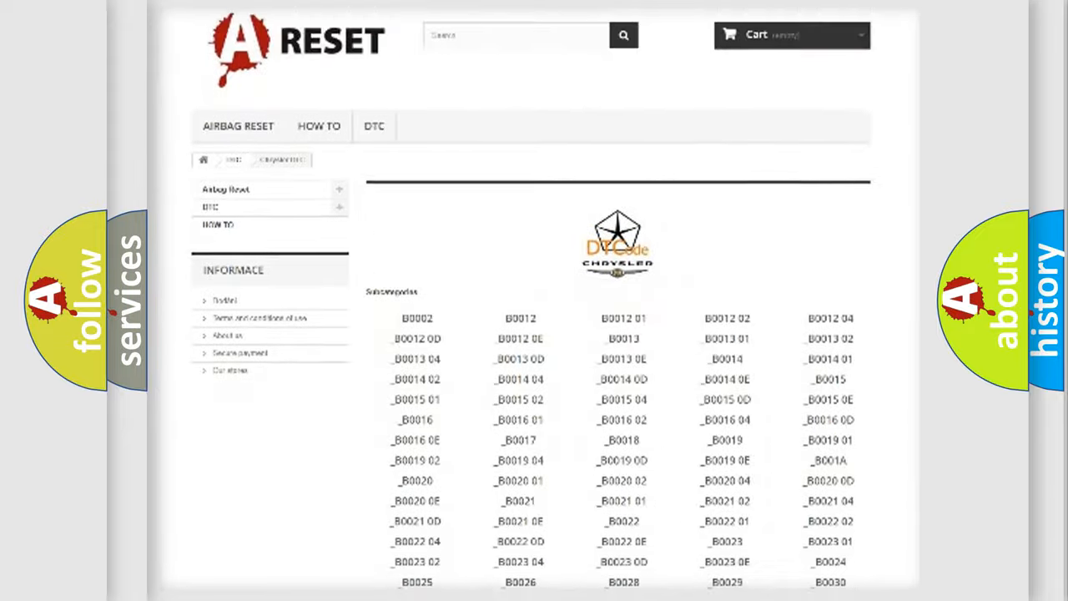
Step: Advance to the B103A11 card showing Make: Chrysler, Code: B103A11 and Definition
{"action": "scroll", "scroll_direction": "down", "scroll_amount": 3}
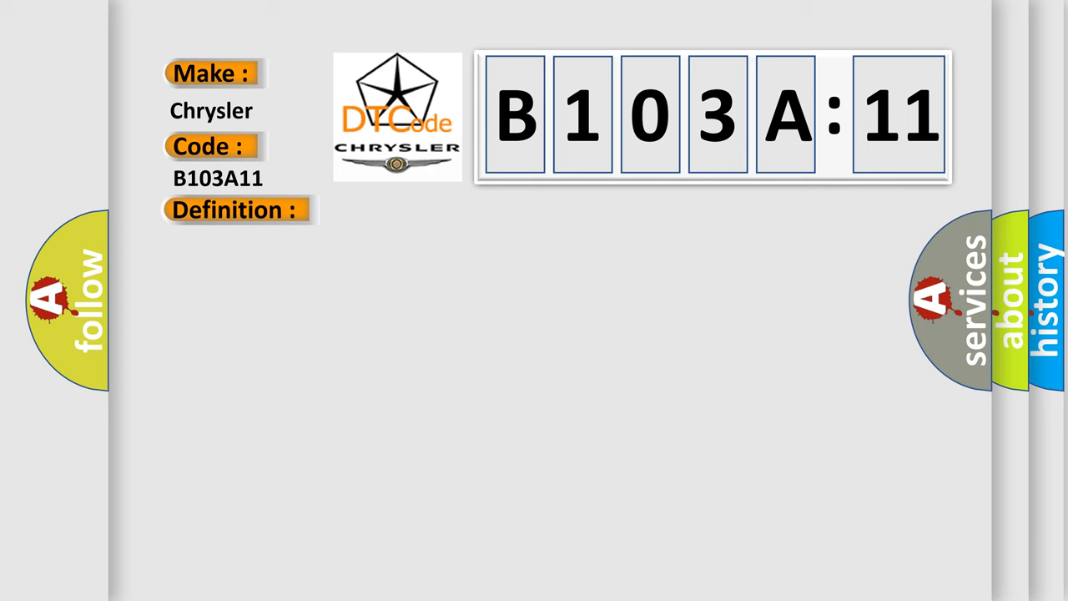
Step: Reveal the B103A11 description, then its causes: ENS circuit faults, interference, damaged modules
{"action": "left_click", "coordinate": [233, 210]}
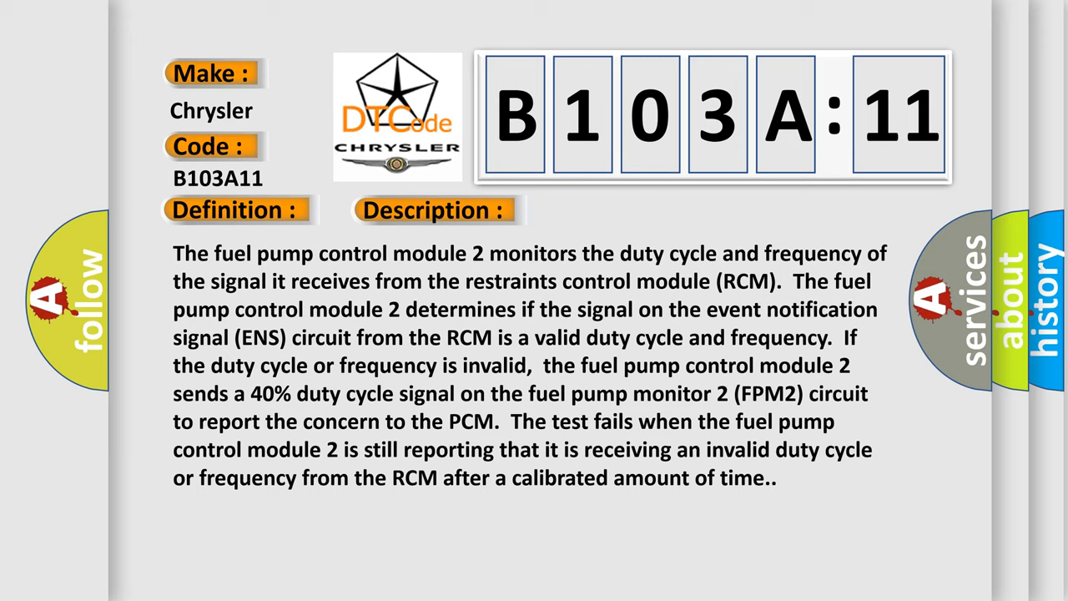
{"action": "left_click", "coordinate": [615, 209]}
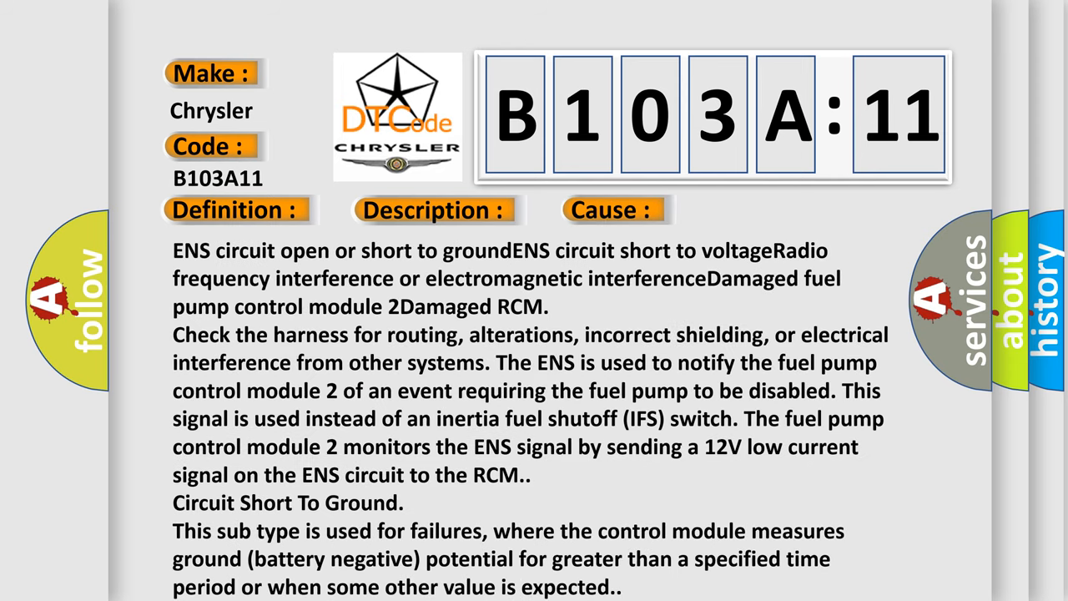